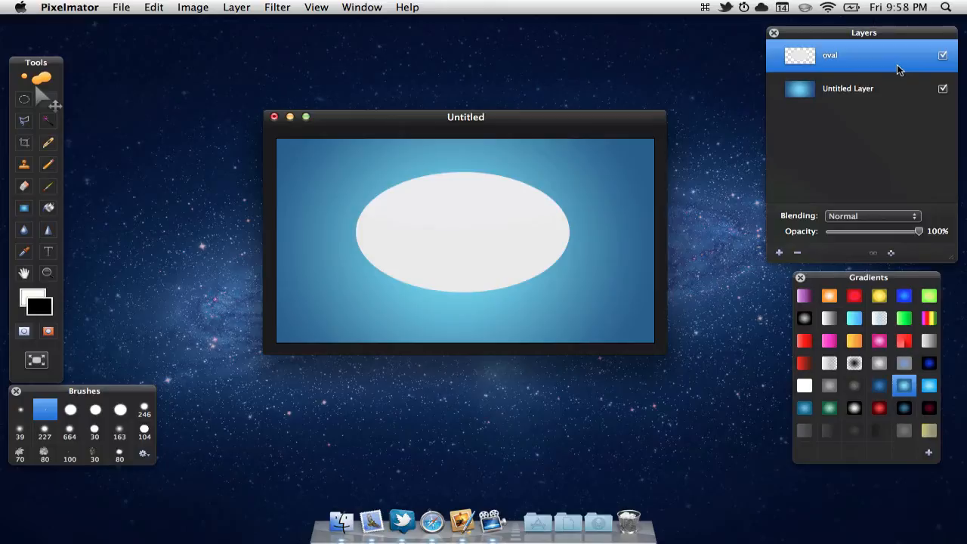
{"action": "mouse_move", "coordinate": [808, 58]}
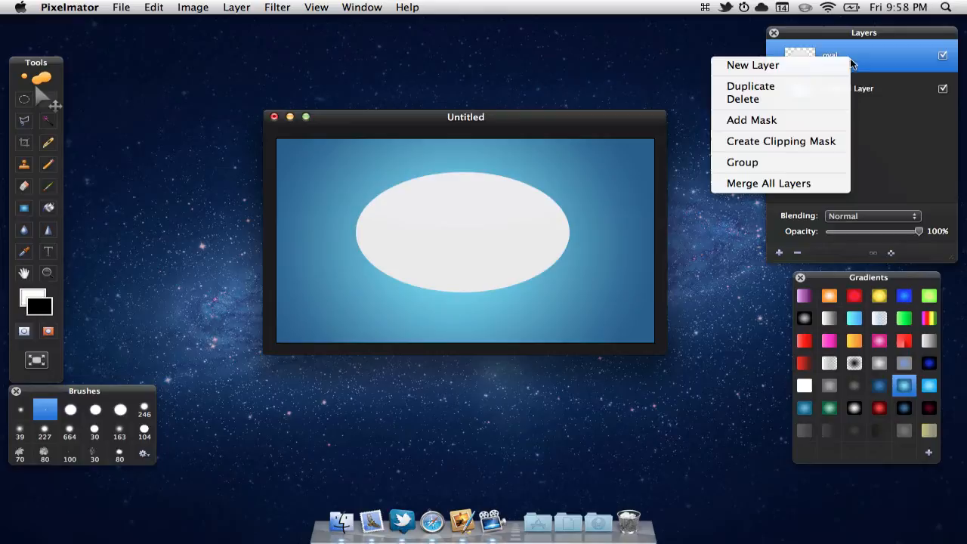
Duplicate the oval layer and rename the copy 'shadow'
{"action": "left_click", "coordinate": [749, 85]}
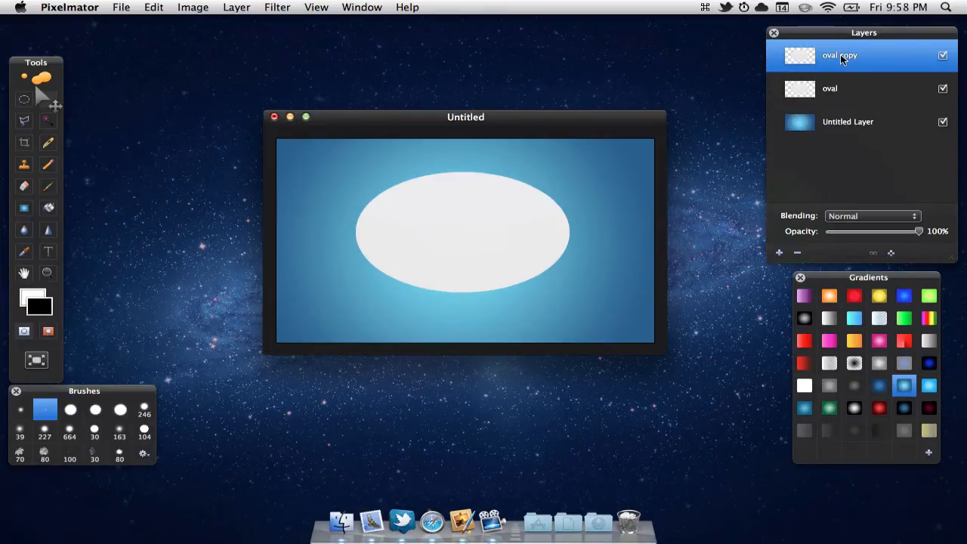
{"action": "double_click", "coordinate": [839, 54]}
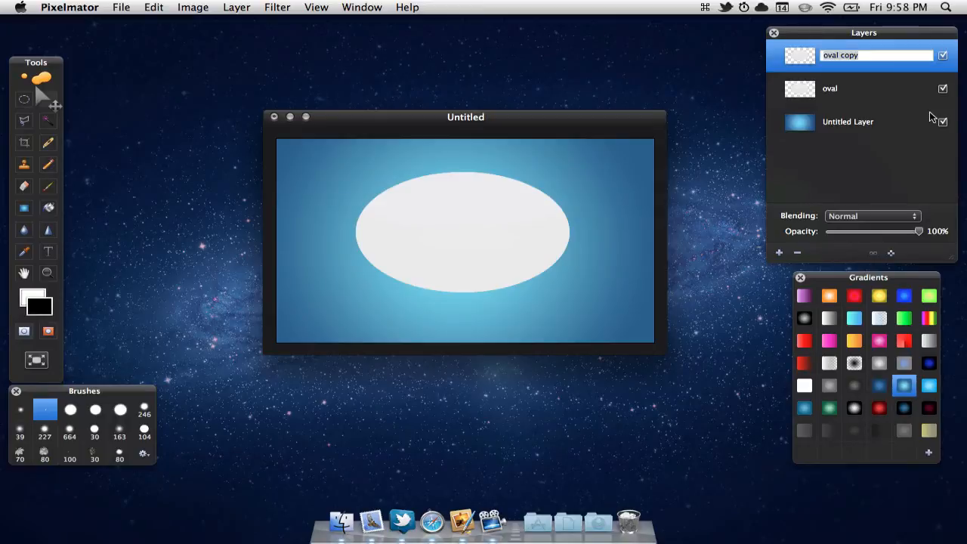
{"action": "type", "text": "shadow"}
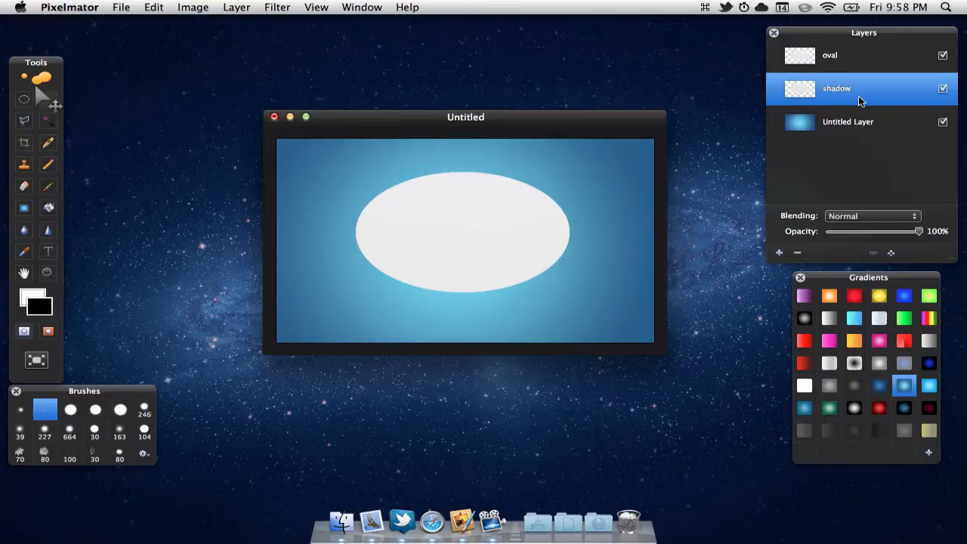
{"action": "mouse_move", "coordinate": [491, 199]}
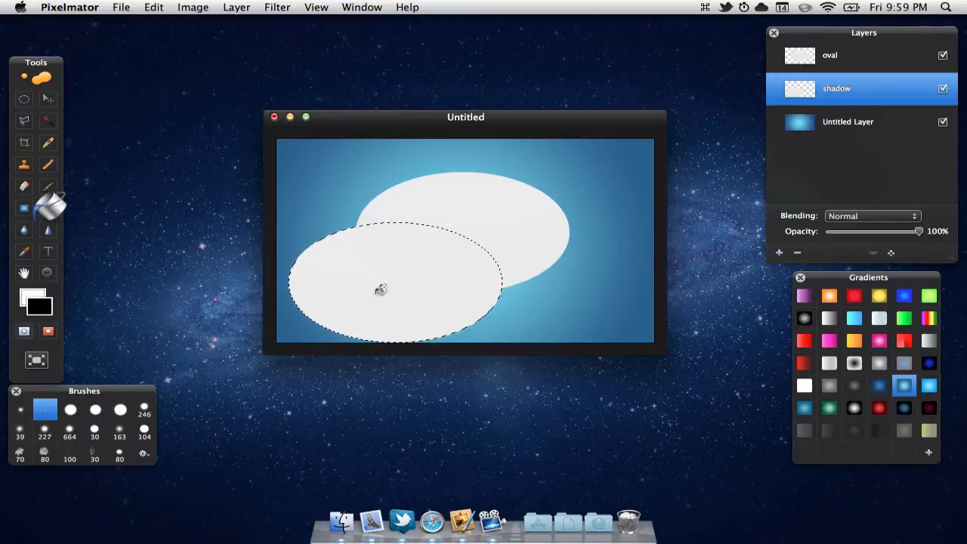
Fill the offset oval selection on the shadow layer with black using the Paint Bucket
{"action": "left_click", "coordinate": [375, 292]}
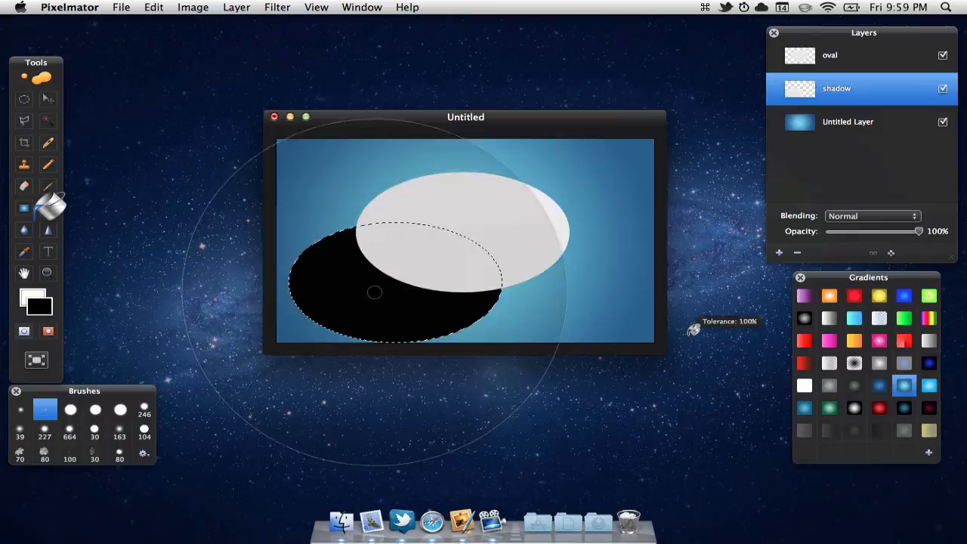
{"action": "left_click", "coordinate": [375, 293]}
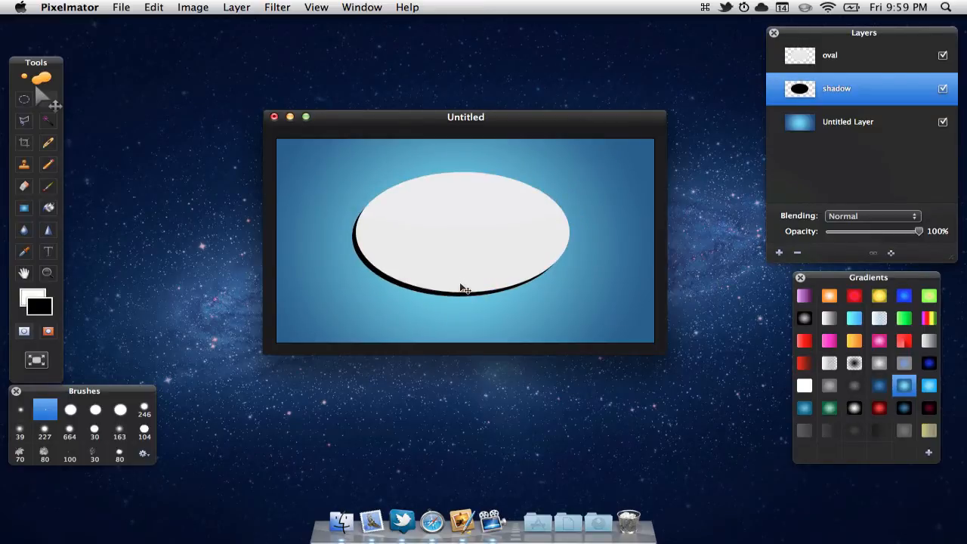
{"action": "mouse_move", "coordinate": [597, 293]}
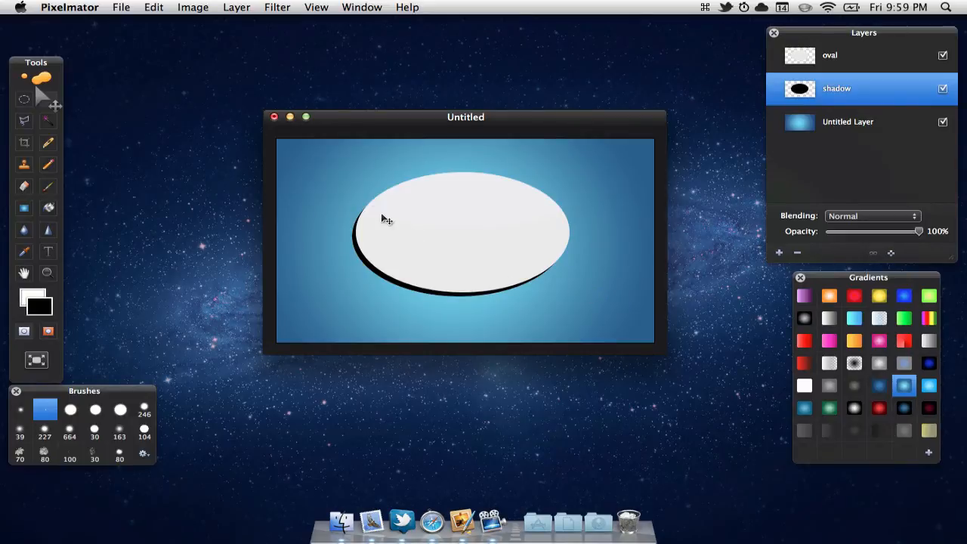
Apply a Gaussian blur with radius 22 to the shadow layer
{"action": "left_click", "coordinate": [278, 7]}
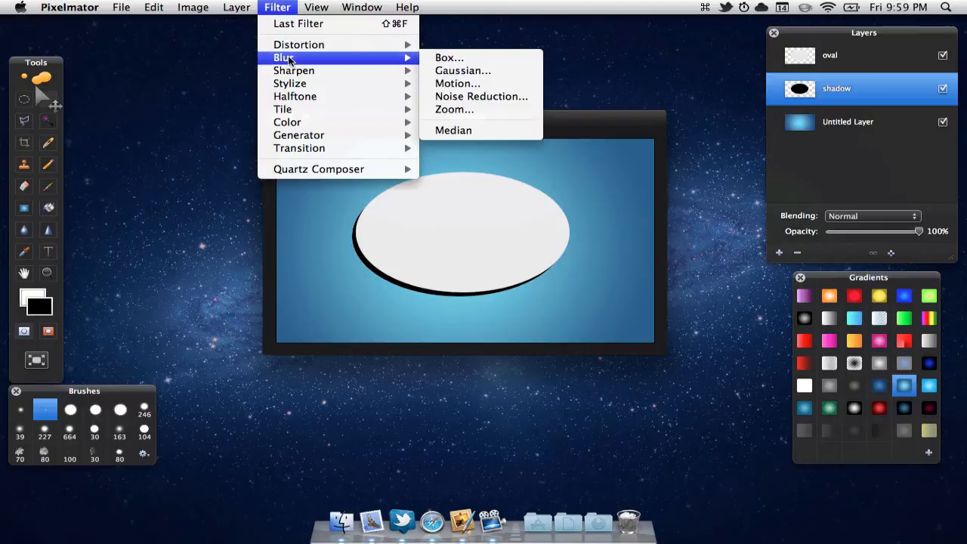
{"action": "left_click", "coordinate": [462, 70]}
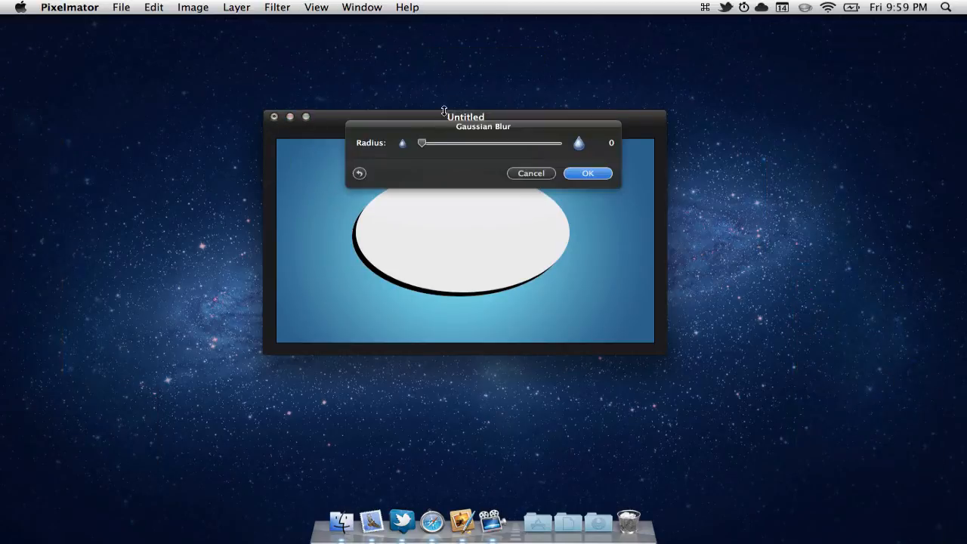
{"action": "left_click_drag", "start_coordinate": [422, 142], "coordinate": [447, 143]}
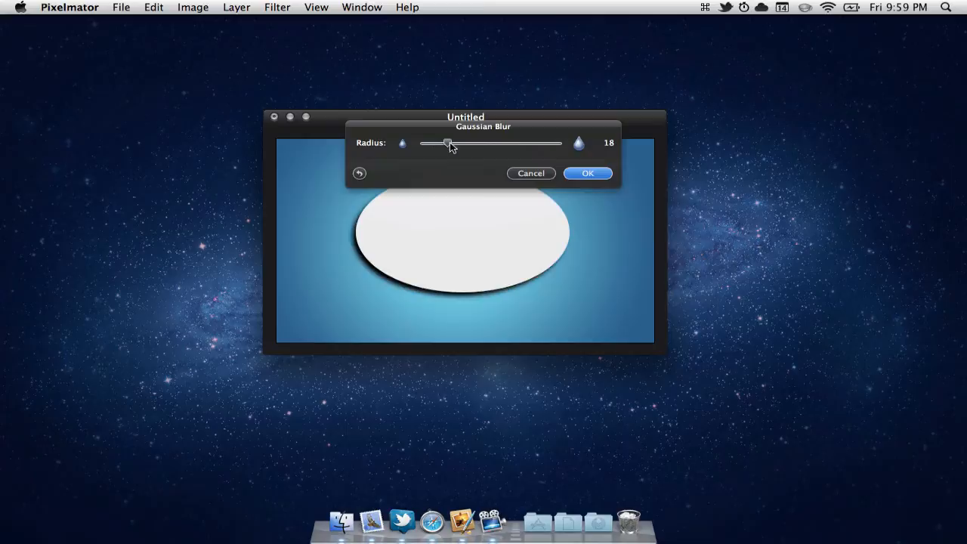
{"action": "left_click_drag", "start_coordinate": [444, 143], "coordinate": [453, 144]}
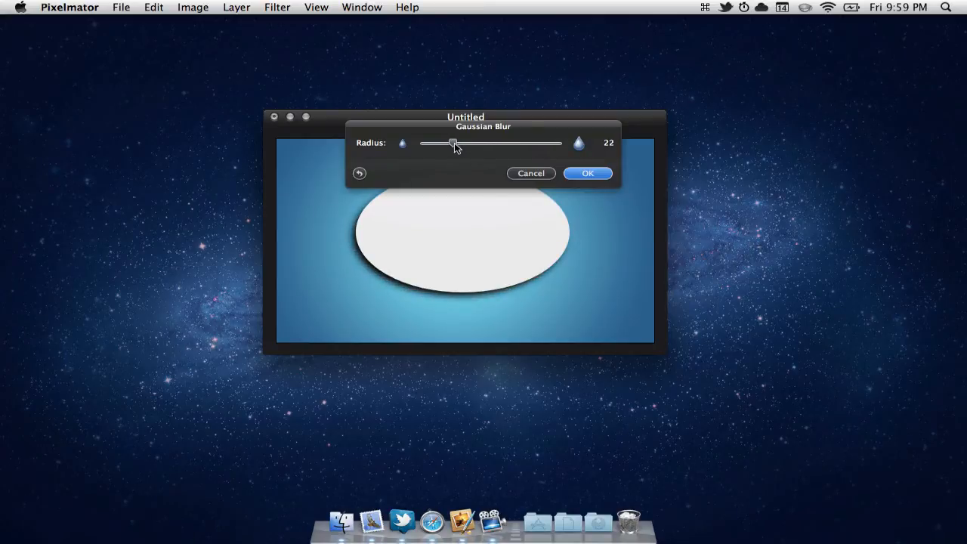
{"action": "mouse_move", "coordinate": [582, 182]}
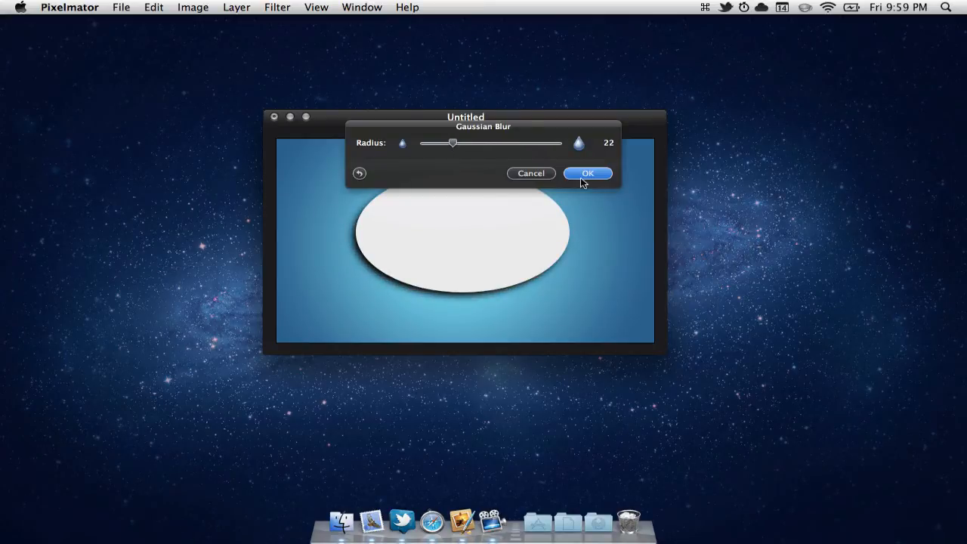
{"action": "left_click", "coordinate": [586, 173]}
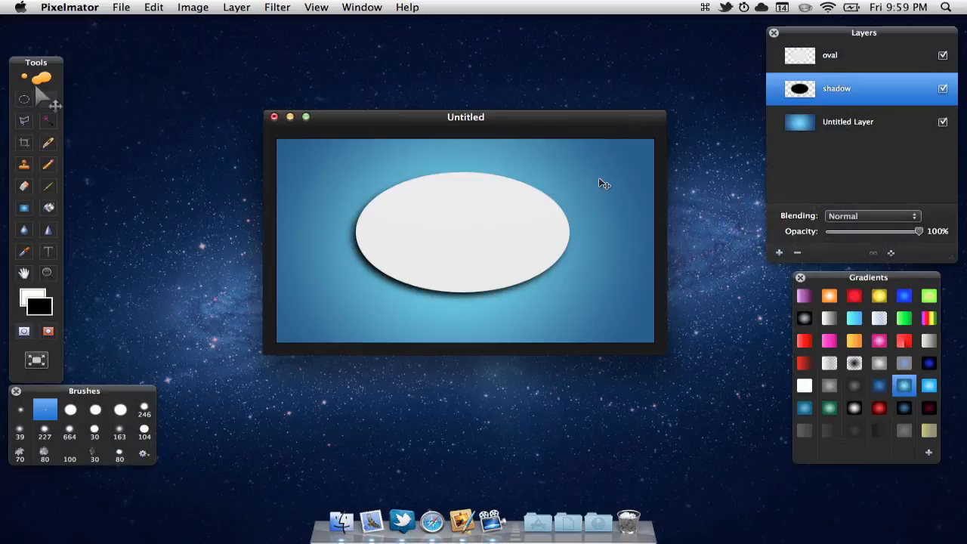
{"action": "mouse_move", "coordinate": [662, 230]}
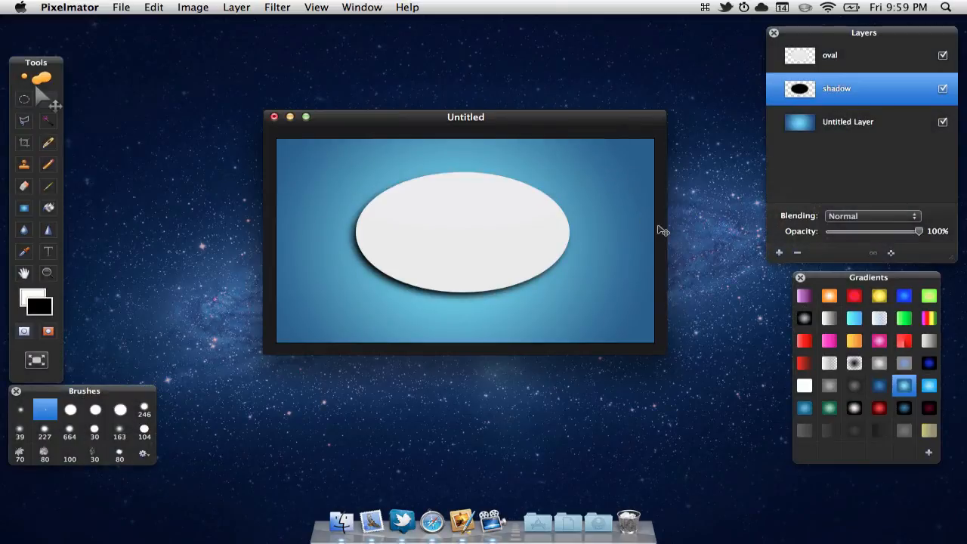